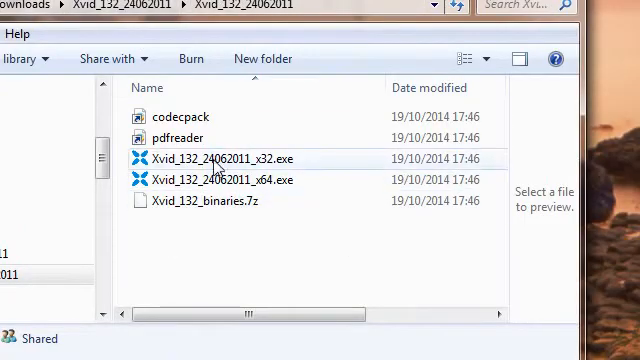
mouse_move(216, 180)
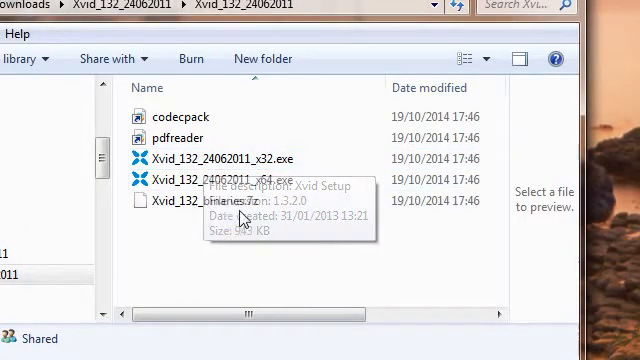
mouse_move(220, 180)
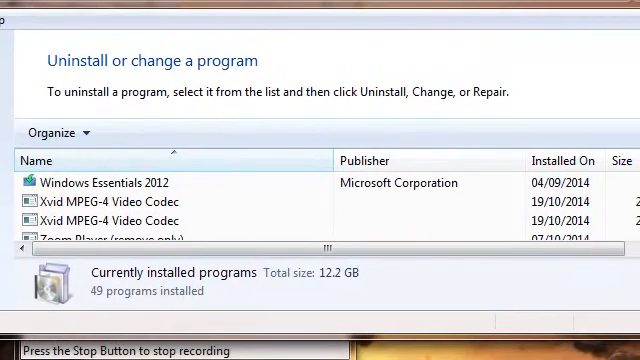
mouse_move(64, 240)
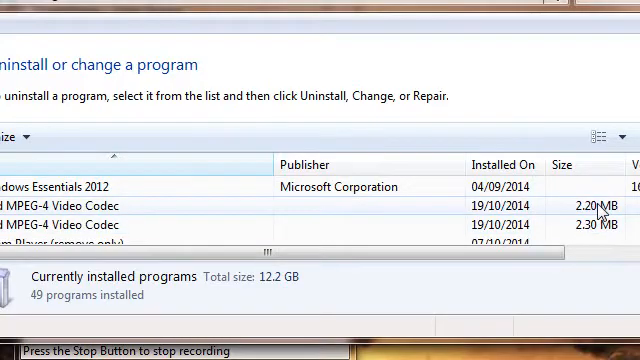
mouse_move(598, 230)
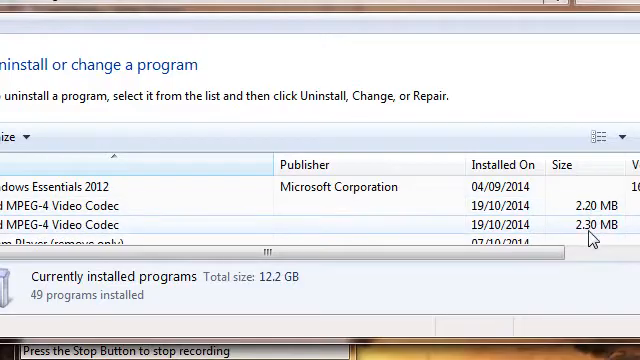
mouse_move(230, 20)
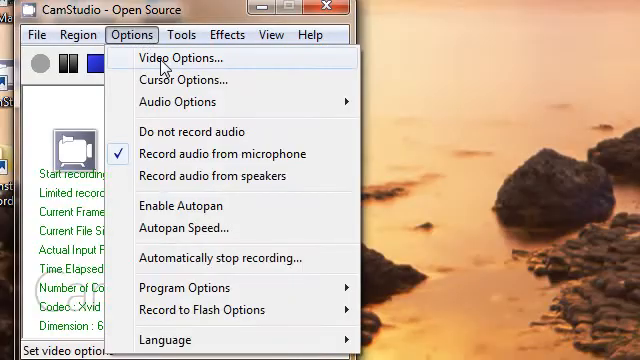
Step: Open Video Options and expand the Compressor list, revealing two identical Xvid MPEG-4 Codec entries
left_click(184, 56)
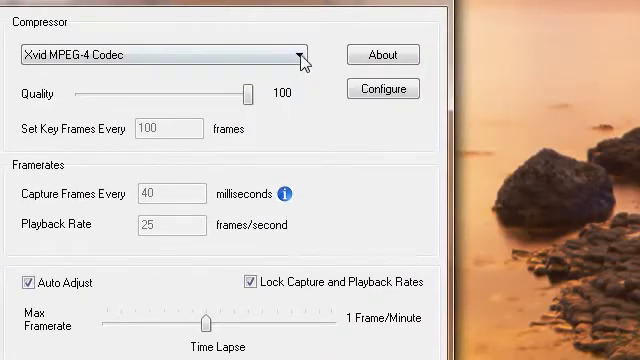
left_click(302, 54)
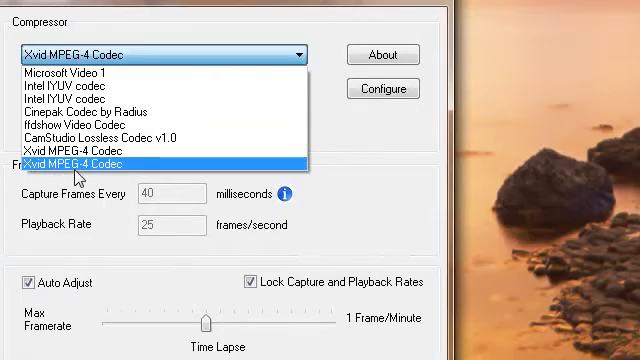
mouse_move(108, 172)
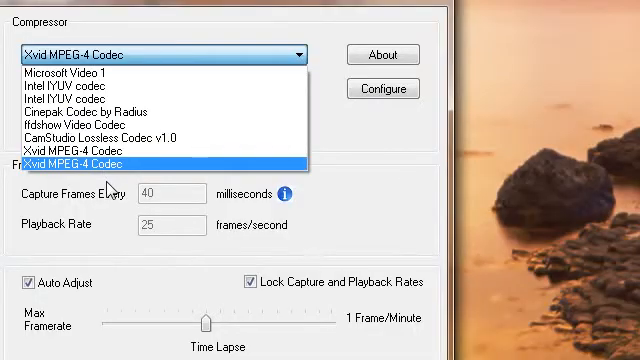
mouse_move(236, 280)
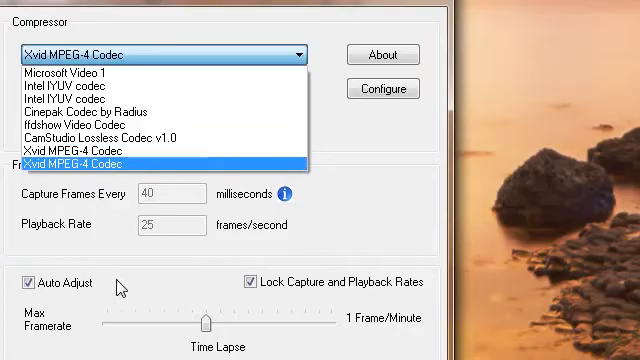
mouse_move(344, 278)
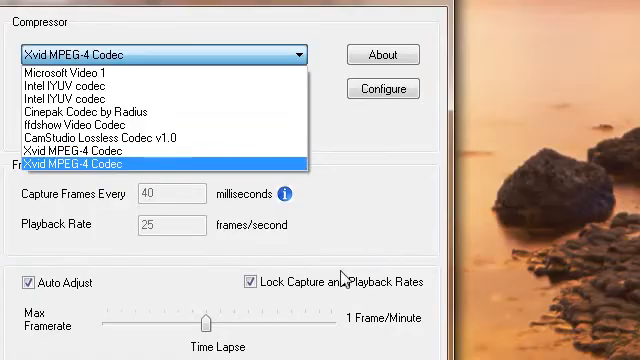